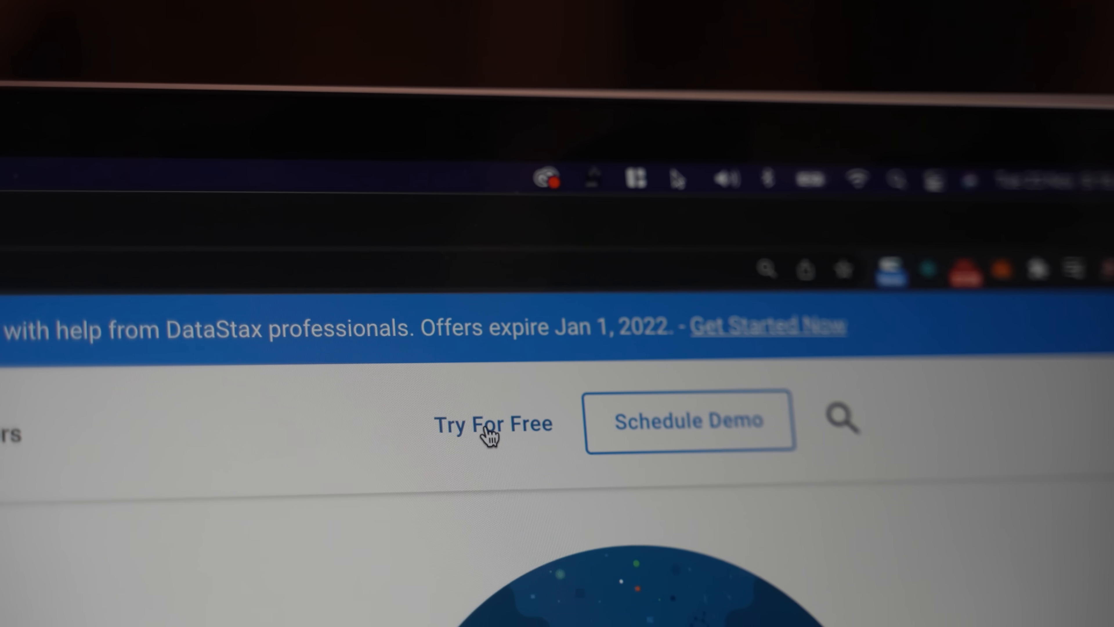
Open the free Astra DB account registration page via 'Try For Free'.
click(490, 428)
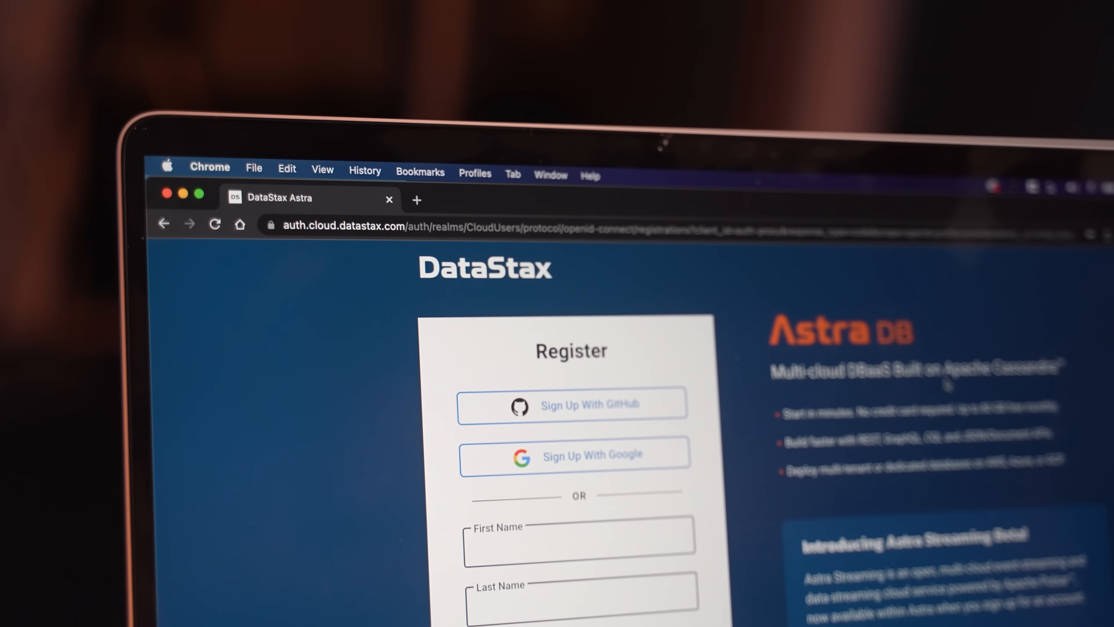